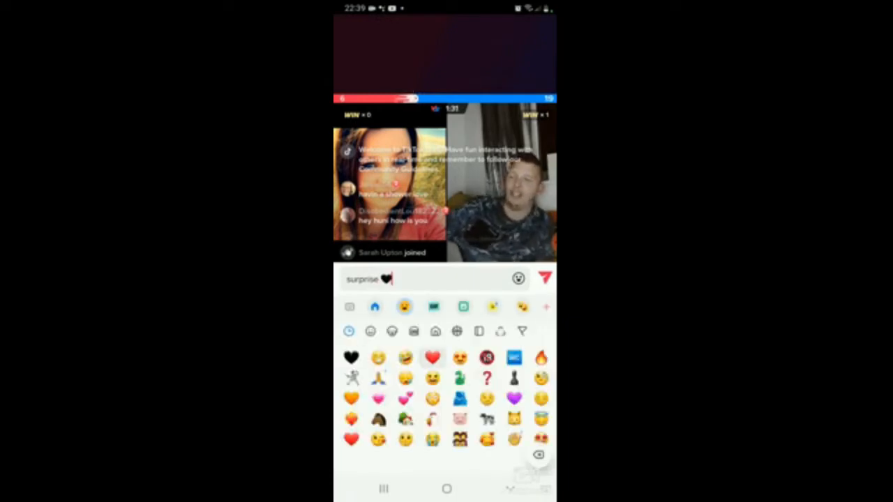
Post the 'surprise ❤' comment to the battle stream's chat
{"action": "left_click", "coordinate": [545, 277]}
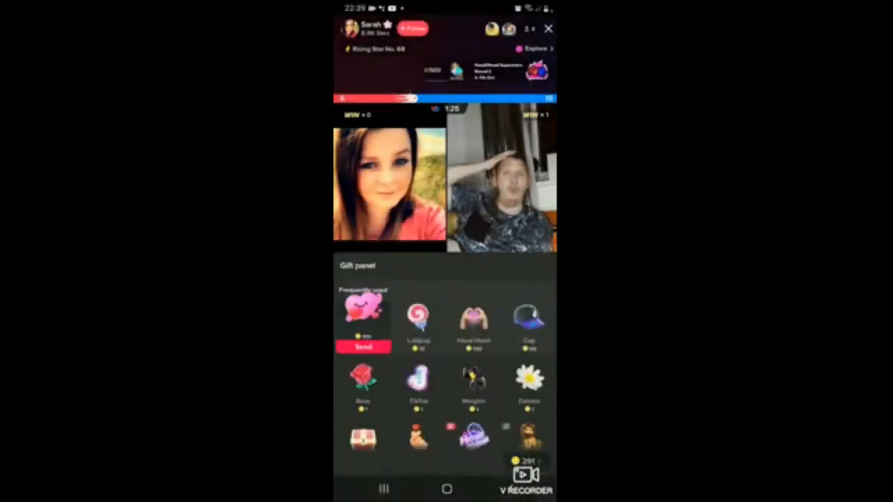
Send Lollipop, Cap and Weights gifts with repeated combos, then close the gift panel
{"action": "left_click", "coordinate": [474, 320]}
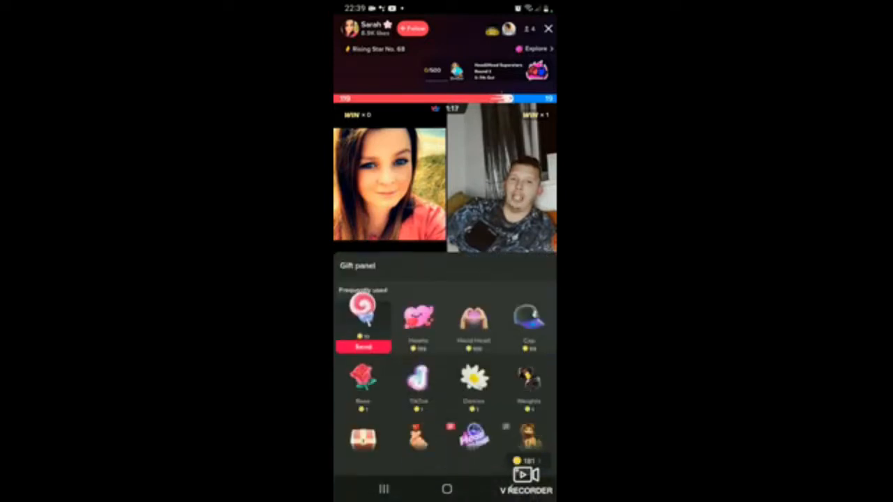
{"action": "left_click", "coordinate": [527, 320]}
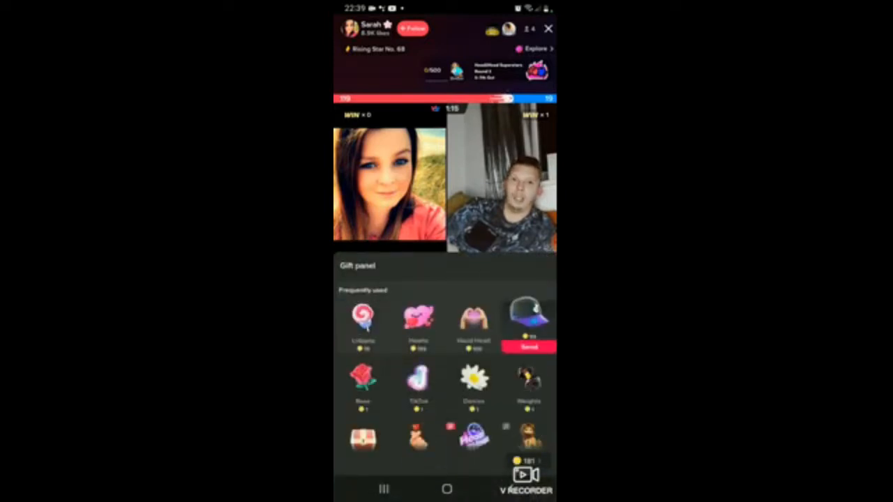
{"action": "left_click", "coordinate": [419, 320]}
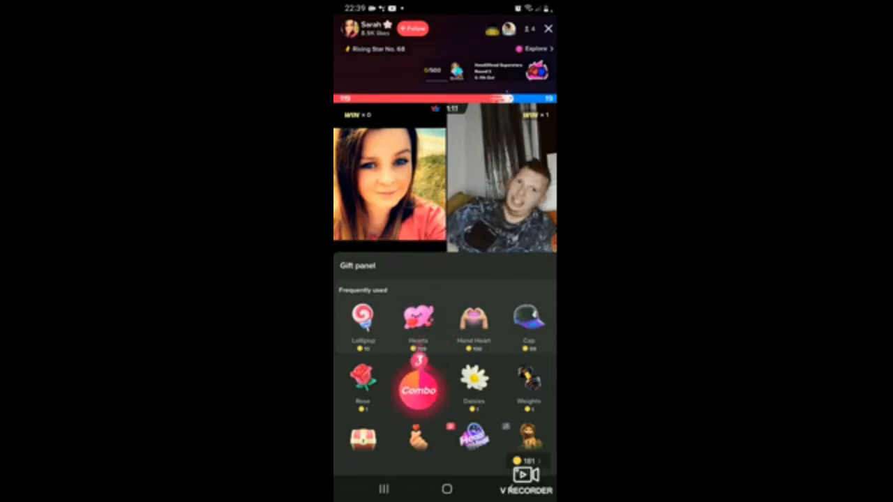
{"action": "left_click", "coordinate": [418, 388]}
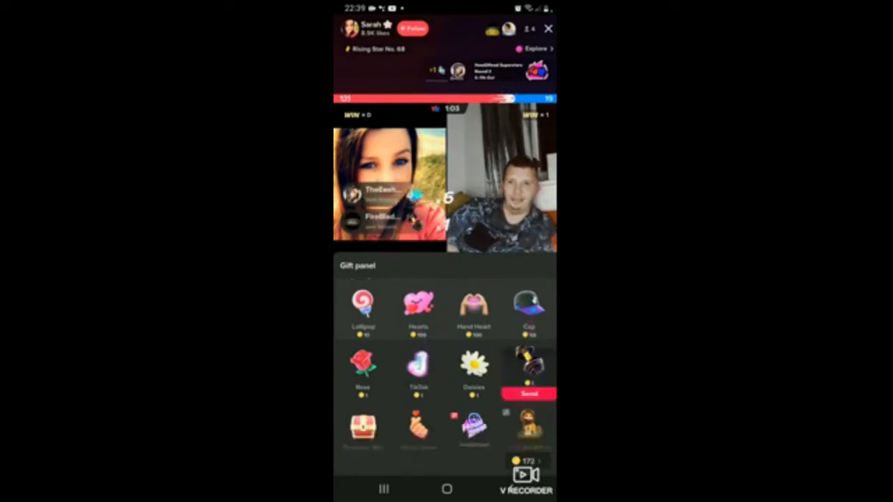
{"action": "scroll", "scroll_direction": "down", "scroll_amount": 3}
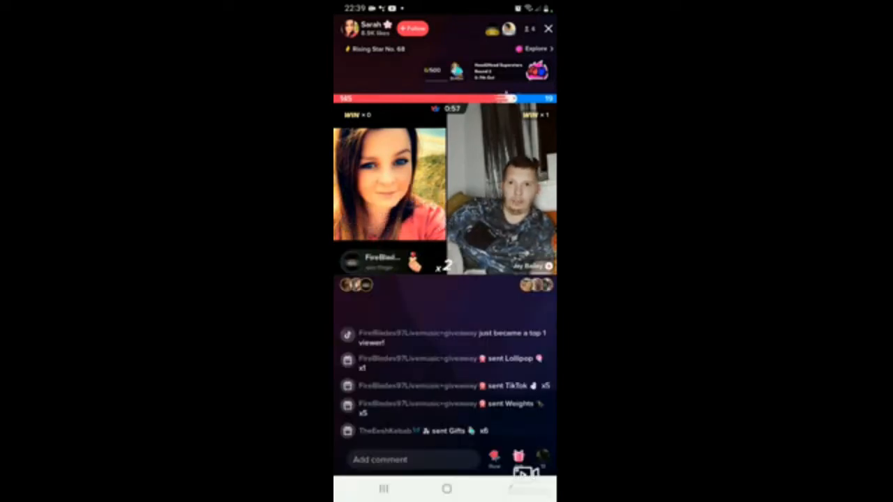
Post the comment 'always happy to help' in the stream chat
{"action": "left_click", "coordinate": [411, 461]}
{"action": "type", "text": "always happy"}
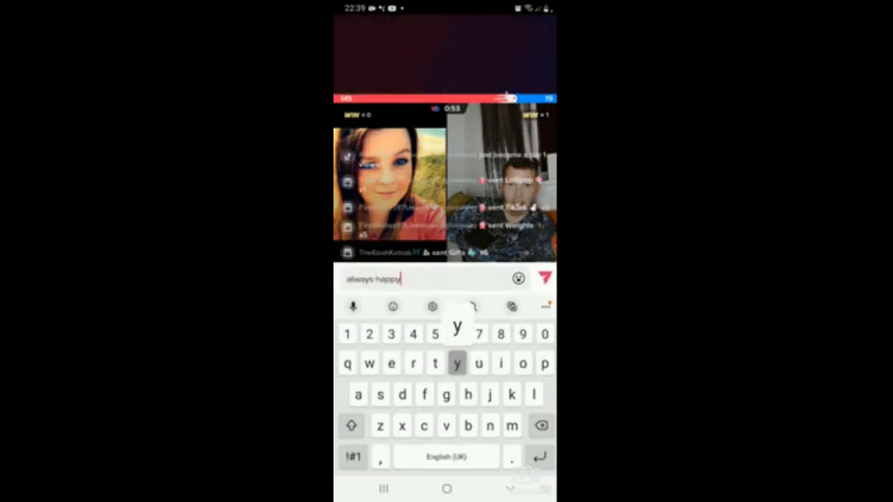
{"action": "type", "text": "to help"}
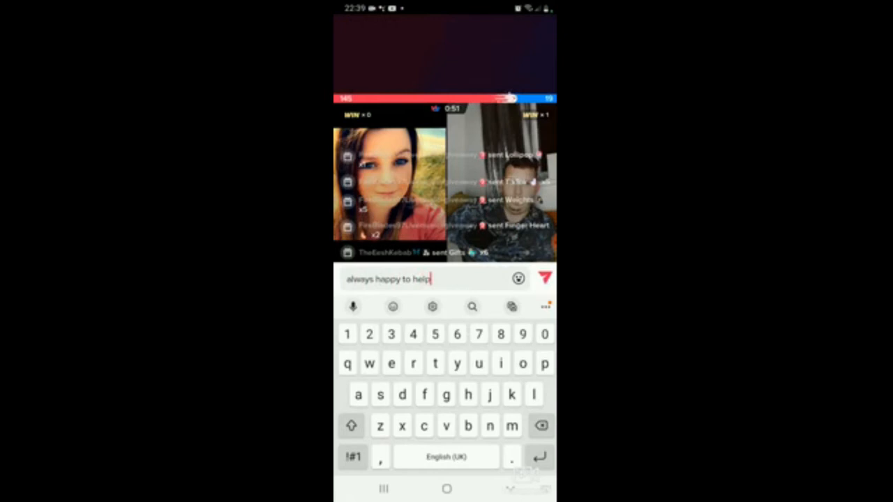
{"action": "left_click", "coordinate": [393, 307]}
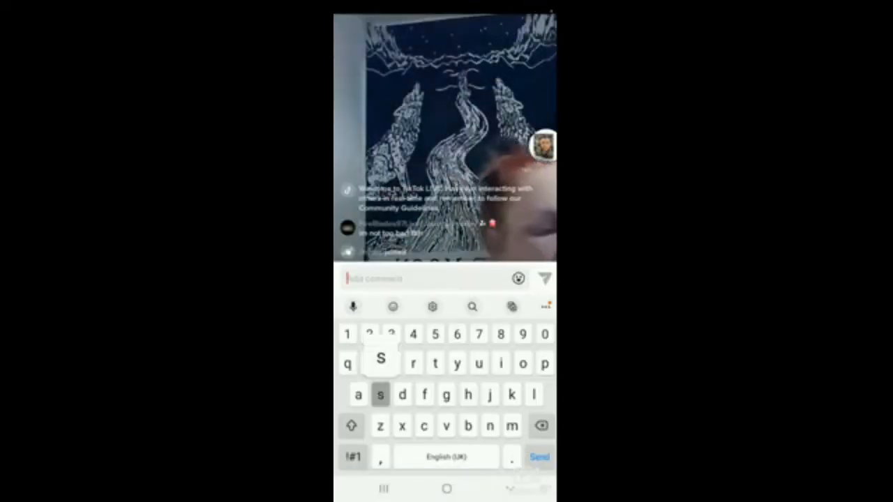
Write 'surprise' with red heart emojis and post it in the new stream's chat
{"action": "type", "text": "surprise"}
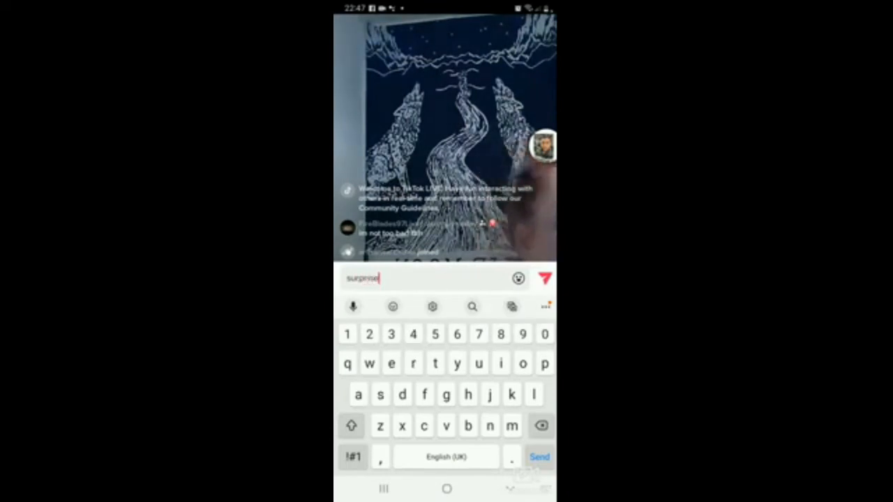
{"action": "left_click", "coordinate": [392, 307]}
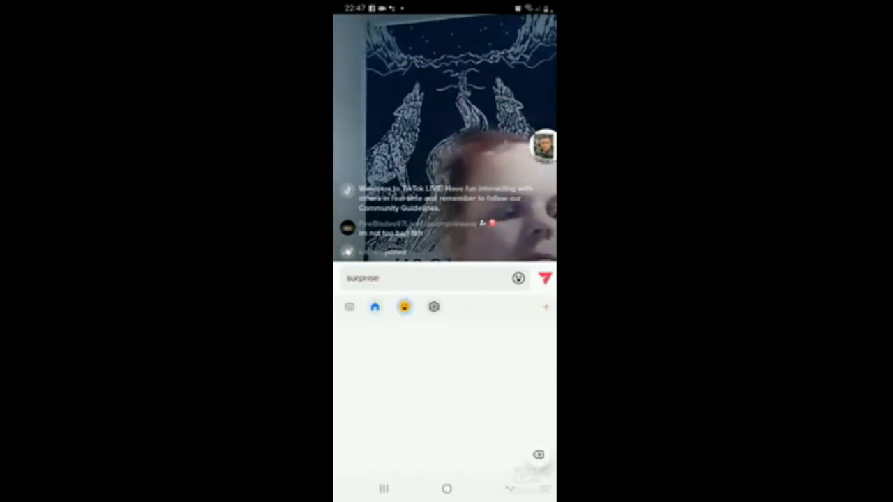
{"action": "left_click", "coordinate": [405, 306]}
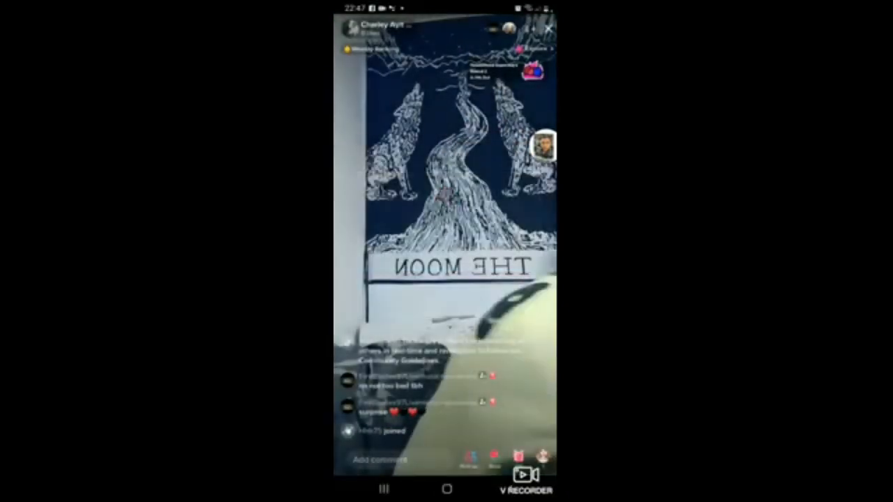
Send Lollipop and Rose gift combos to this streamer, then close the gift panel
{"action": "left_click", "coordinate": [496, 461]}
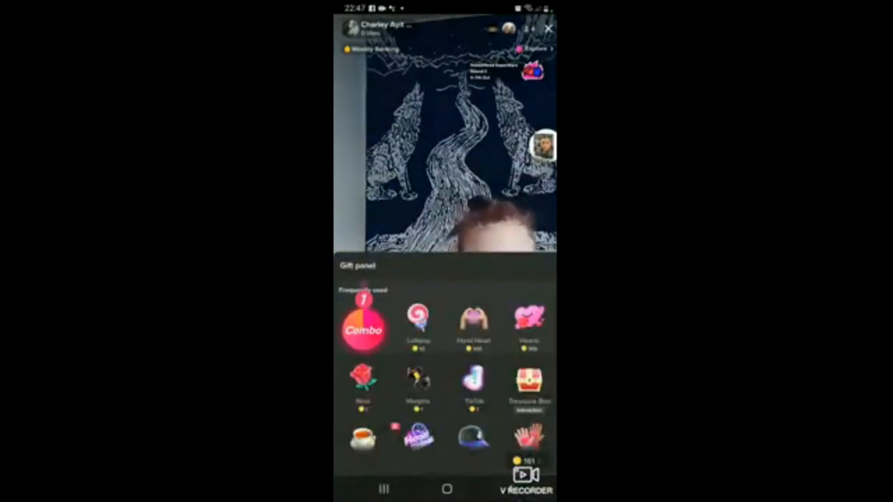
{"action": "left_click", "coordinate": [365, 332]}
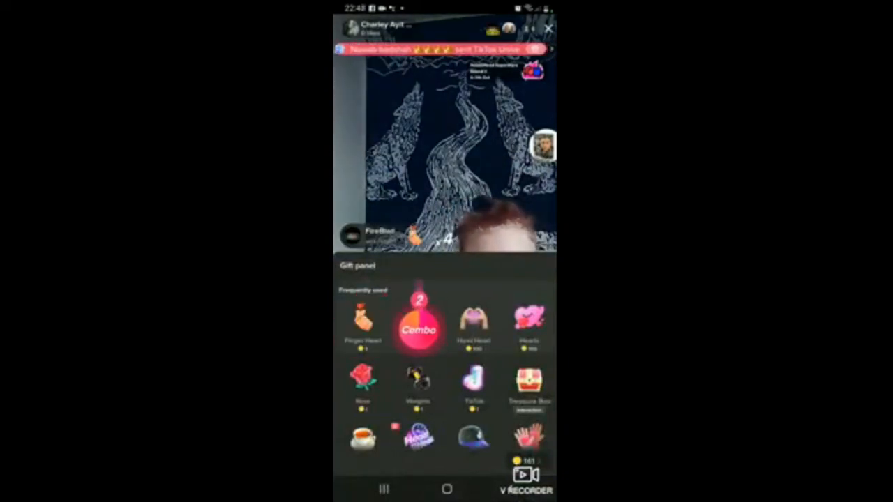
{"action": "left_click", "coordinate": [418, 328]}
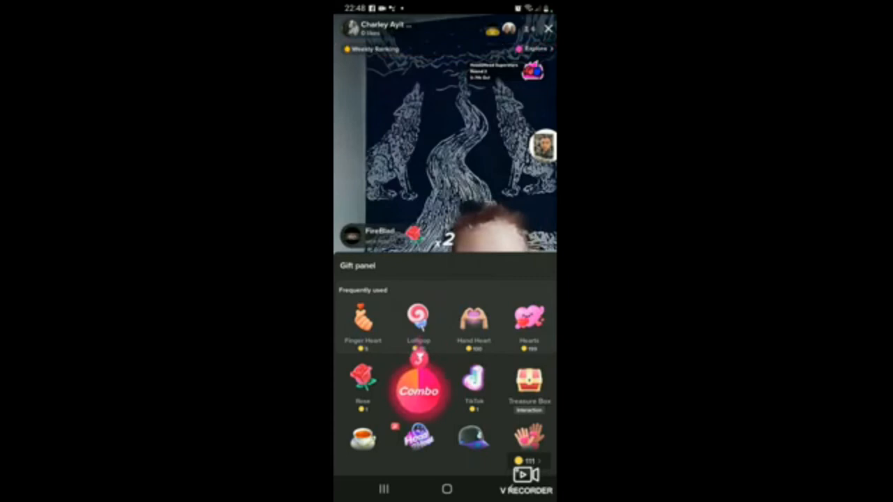
{"action": "left_click", "coordinate": [419, 388]}
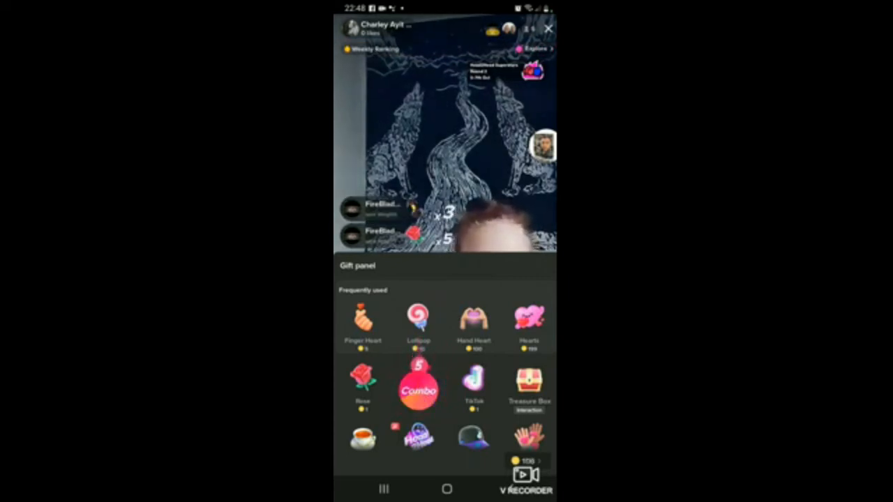
{"action": "left_click", "coordinate": [475, 382]}
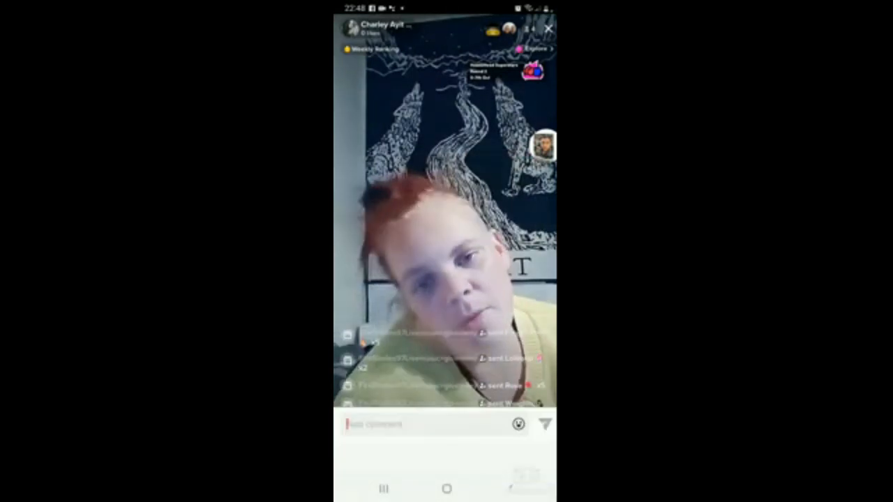
Post the comment 'sending love and positivity' in the stream chat
{"action": "left_click", "coordinate": [418, 426]}
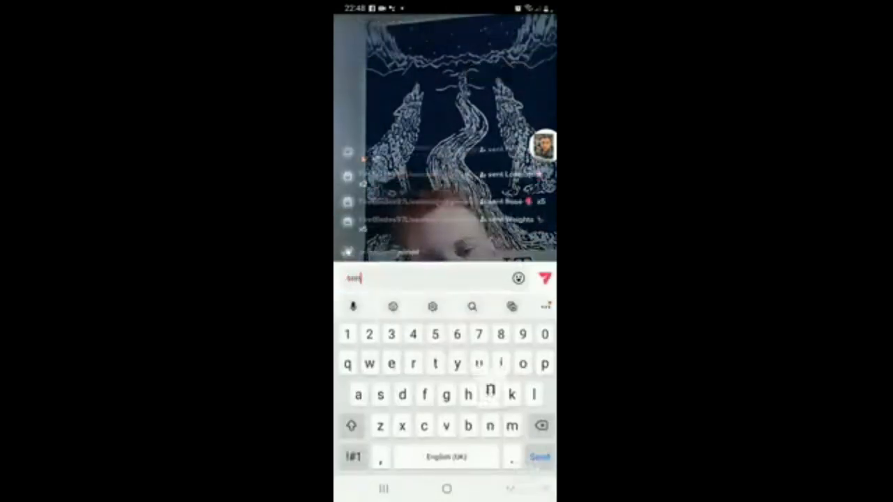
{"action": "type", "text": "sending love"}
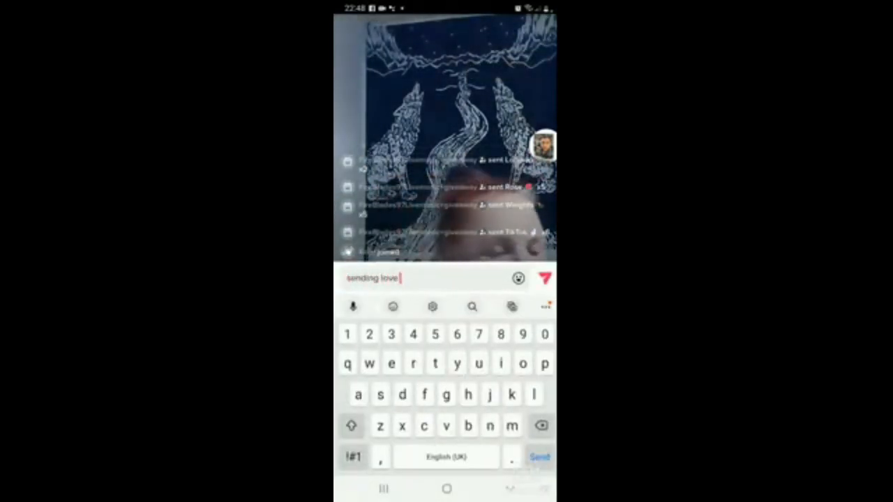
{"action": "type", "text": "and pooat"}
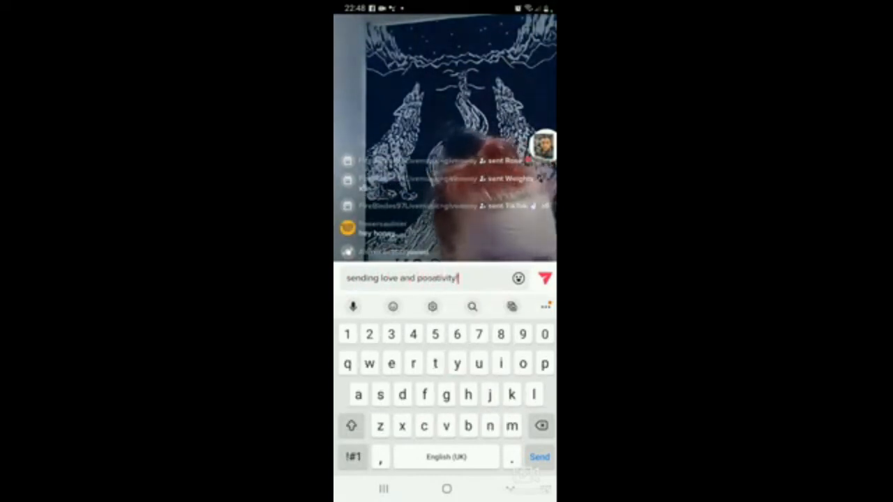
{"action": "left_click", "coordinate": [538, 458]}
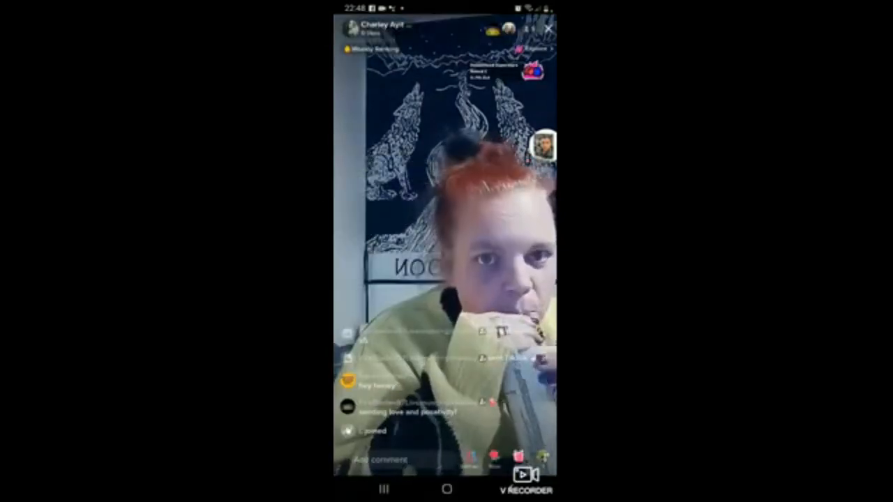